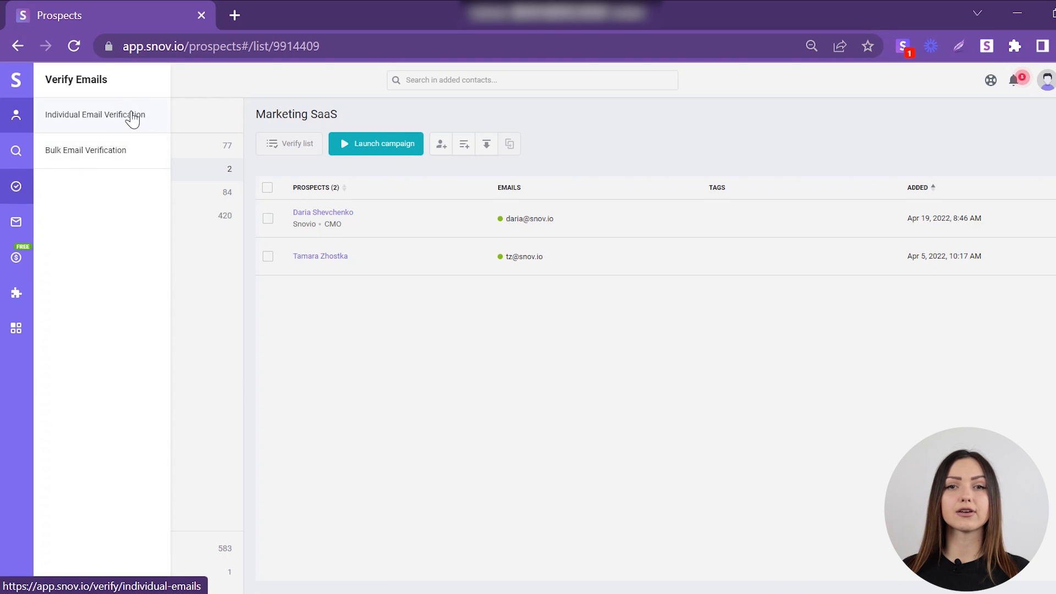
- Open Individual Email Verification from the Verify Emails menu
left_click(94, 114)
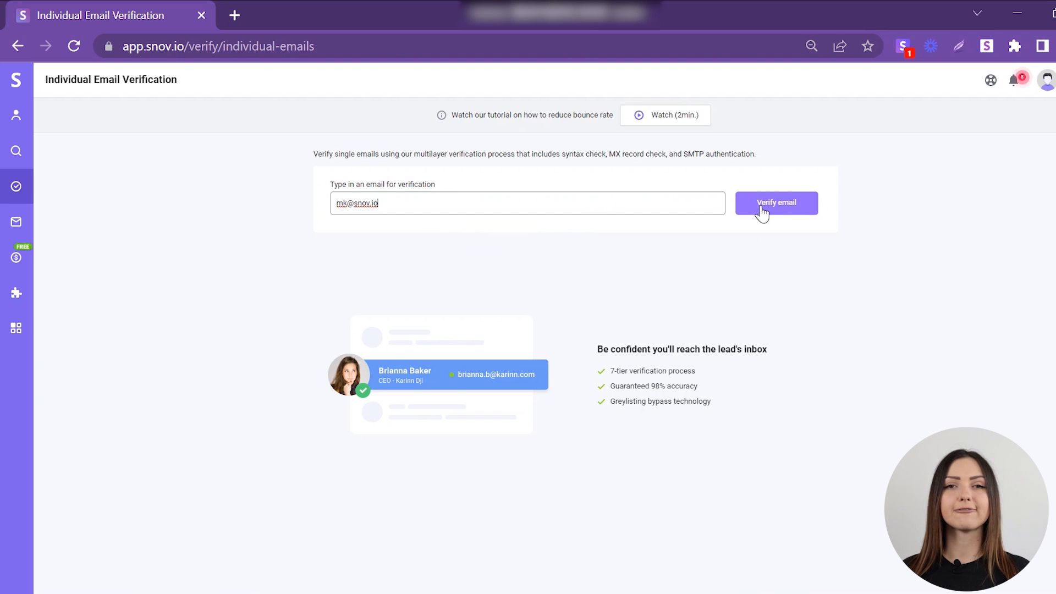
left_click(776, 203)
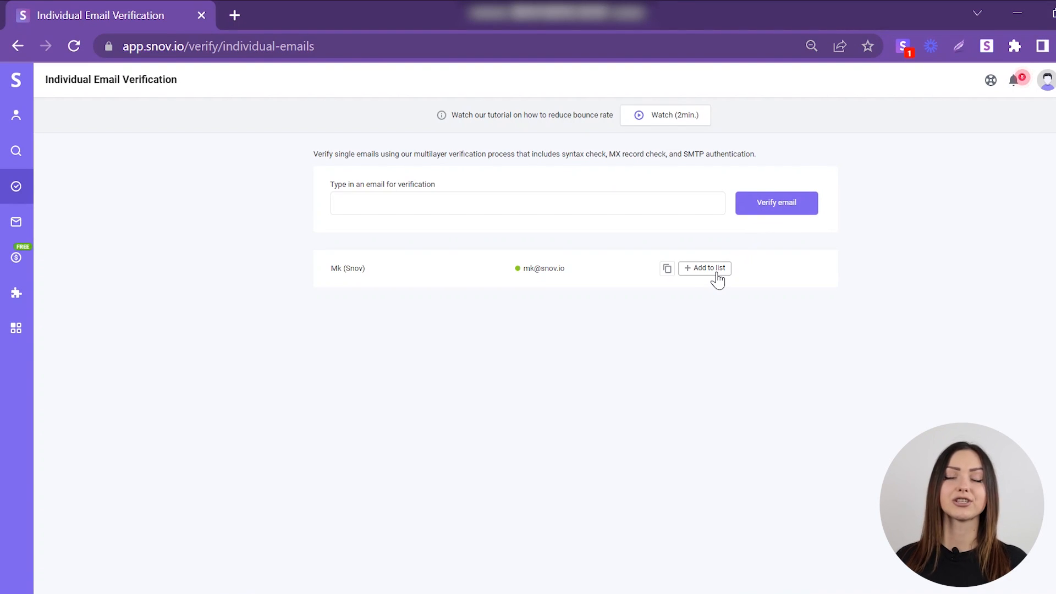
left_click(705, 268)
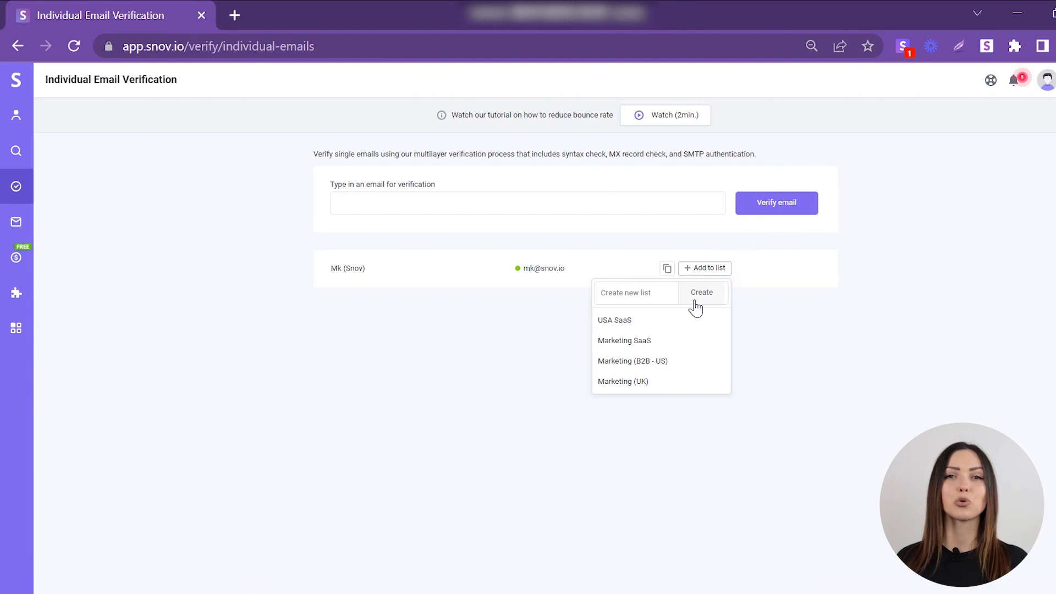
left_click(624, 340)
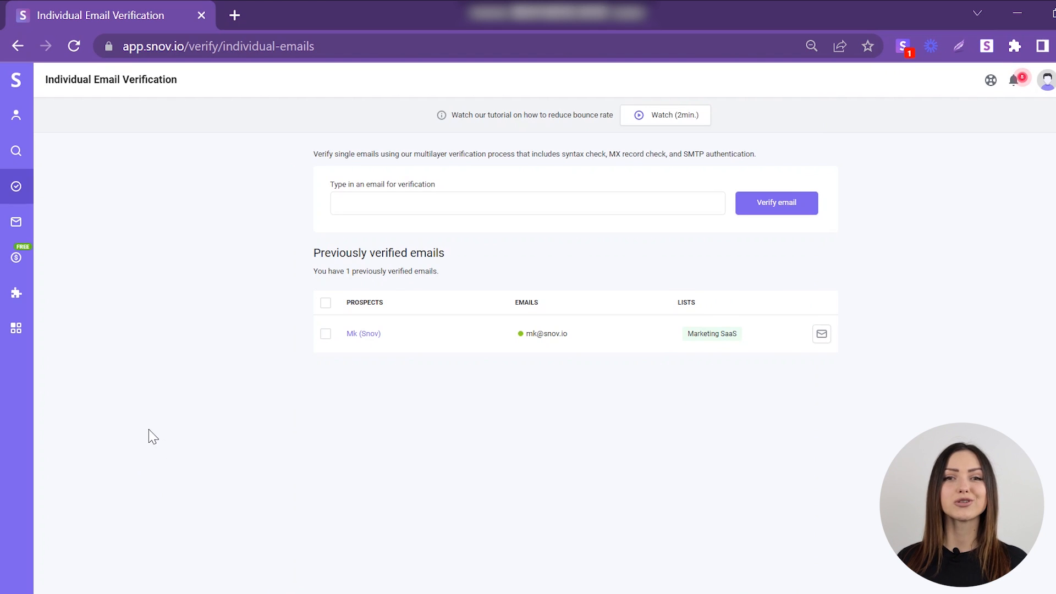
mouse_move(159, 405)
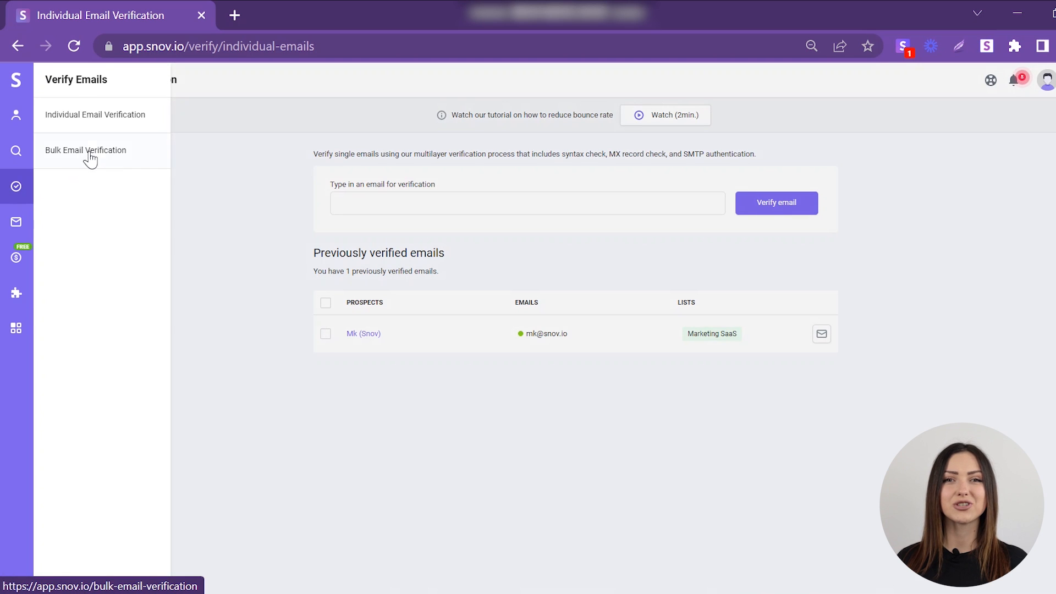
- Open Bulk Email Verification, view Add manually, then return to Add from file
left_click(86, 150)
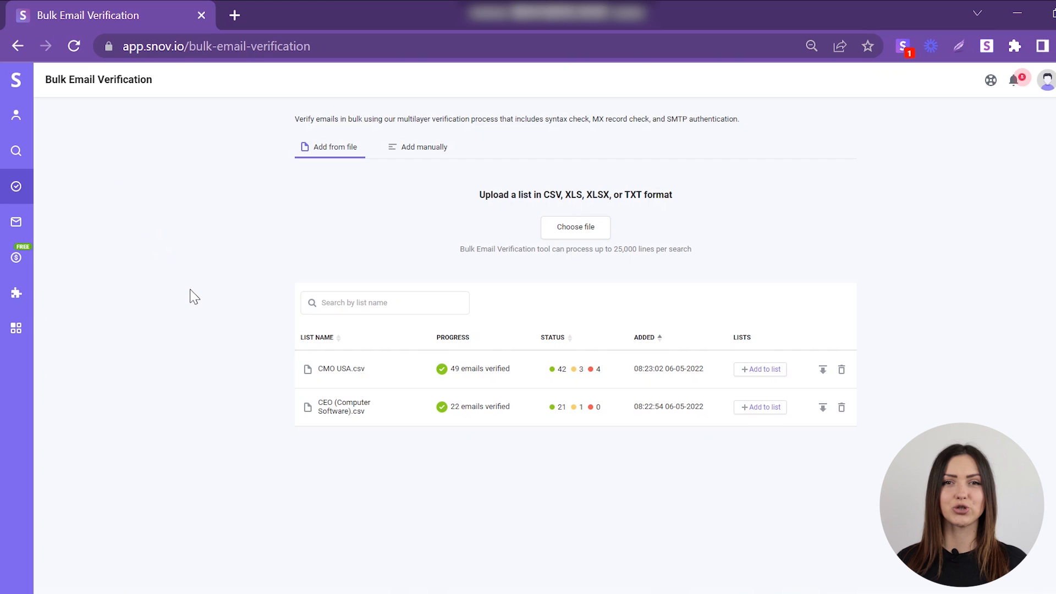
mouse_move(419, 191)
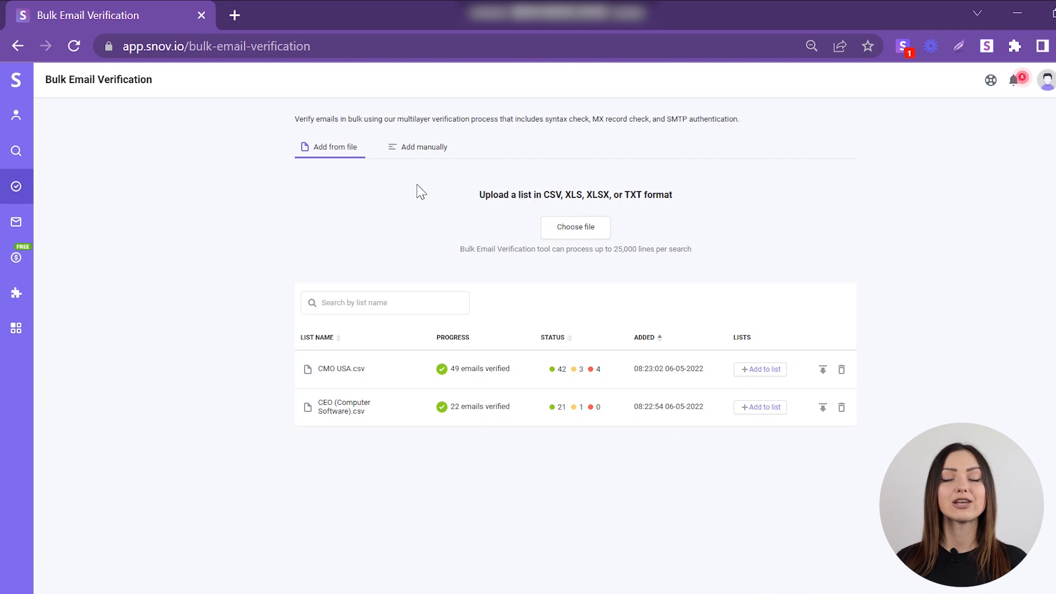
left_click(425, 147)
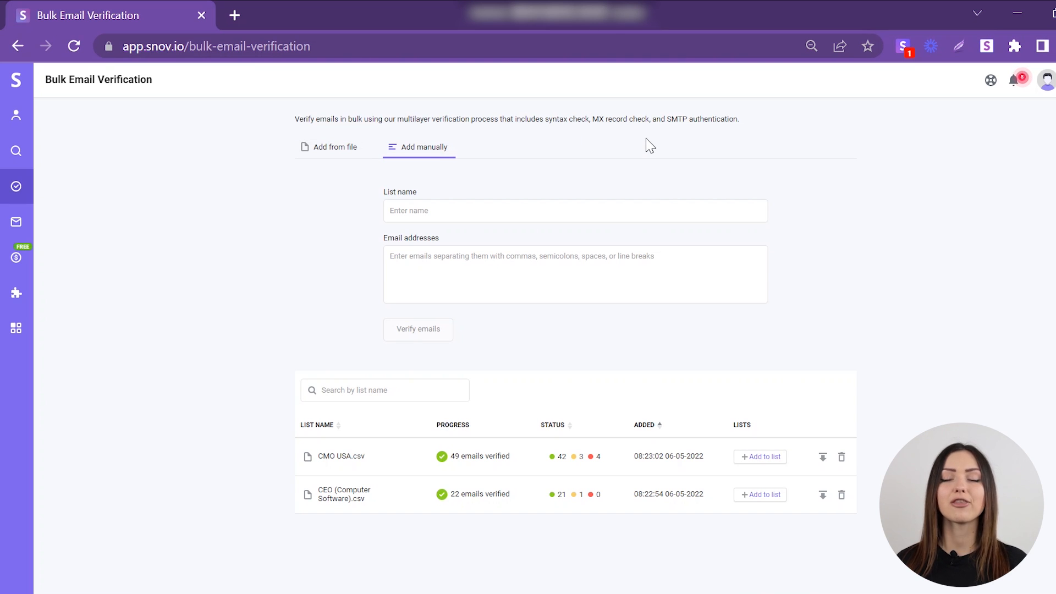
mouse_move(349, 150)
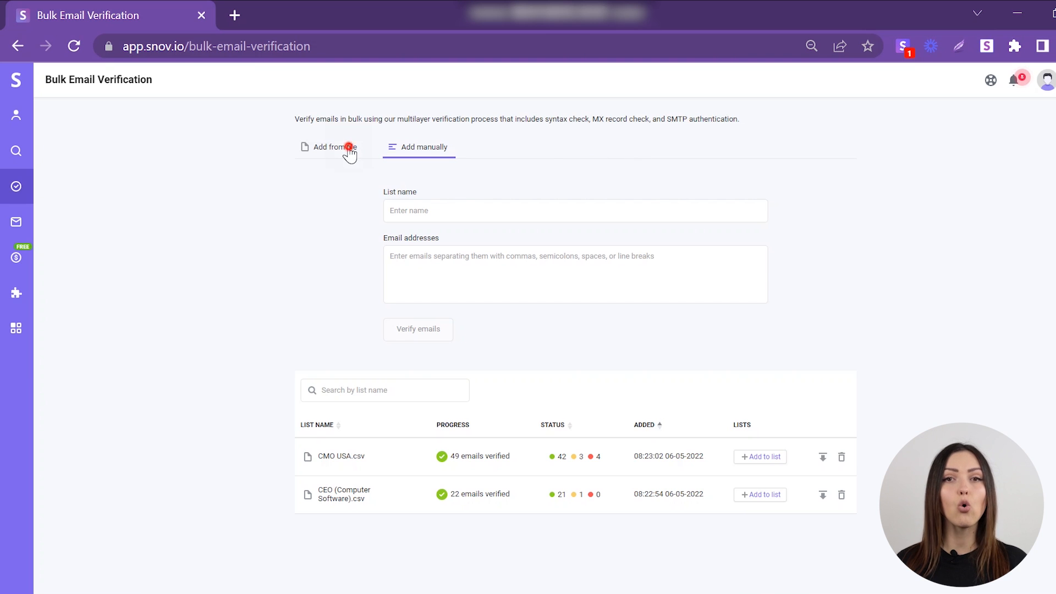
left_click(329, 147)
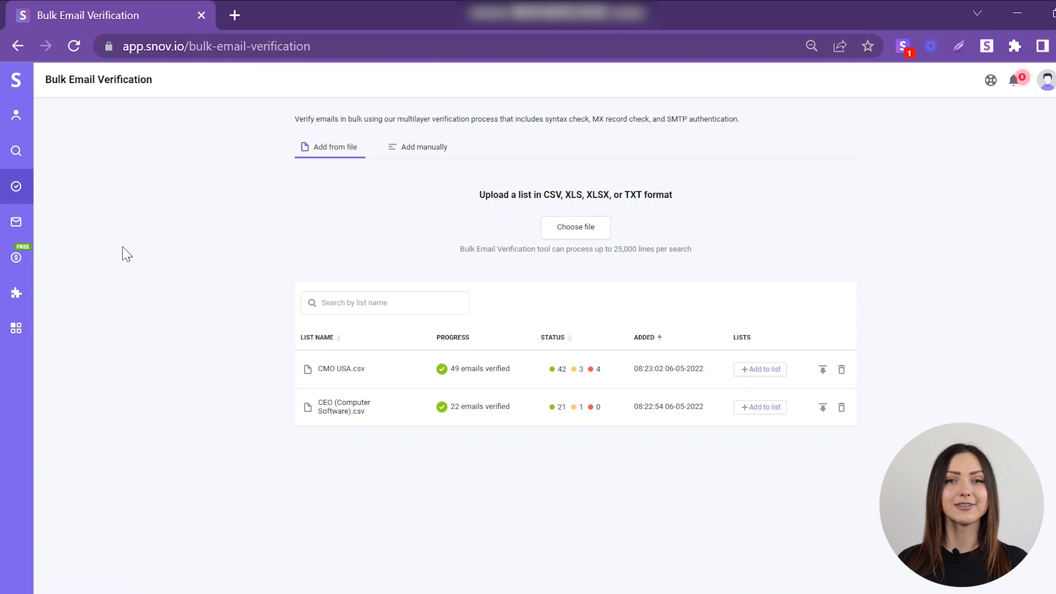
- Choose the CEO (Computer_Network Security) file from Downloads for upload
left_click(575, 228)
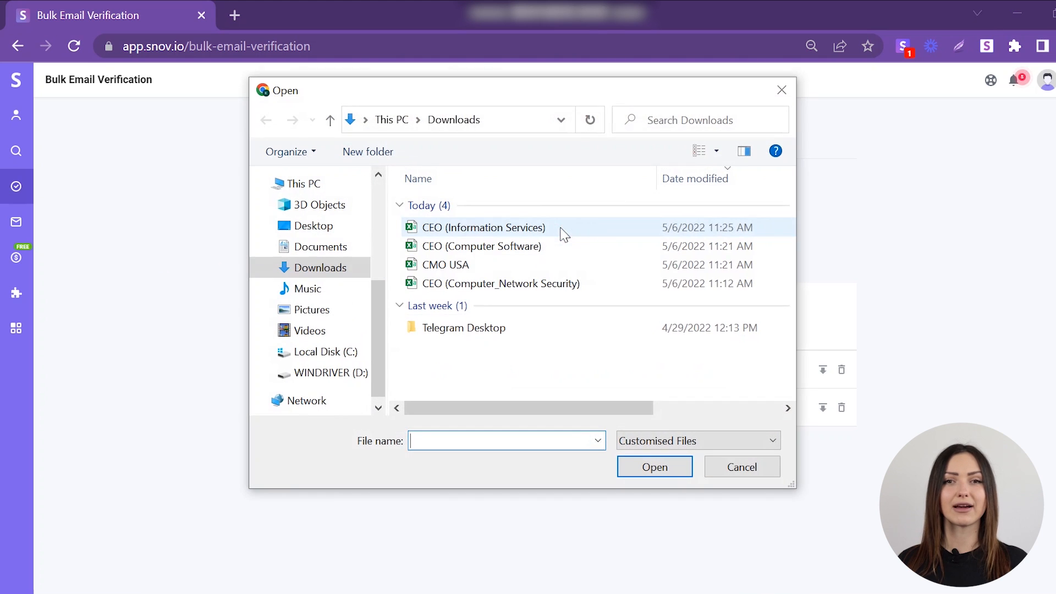
left_click(501, 283)
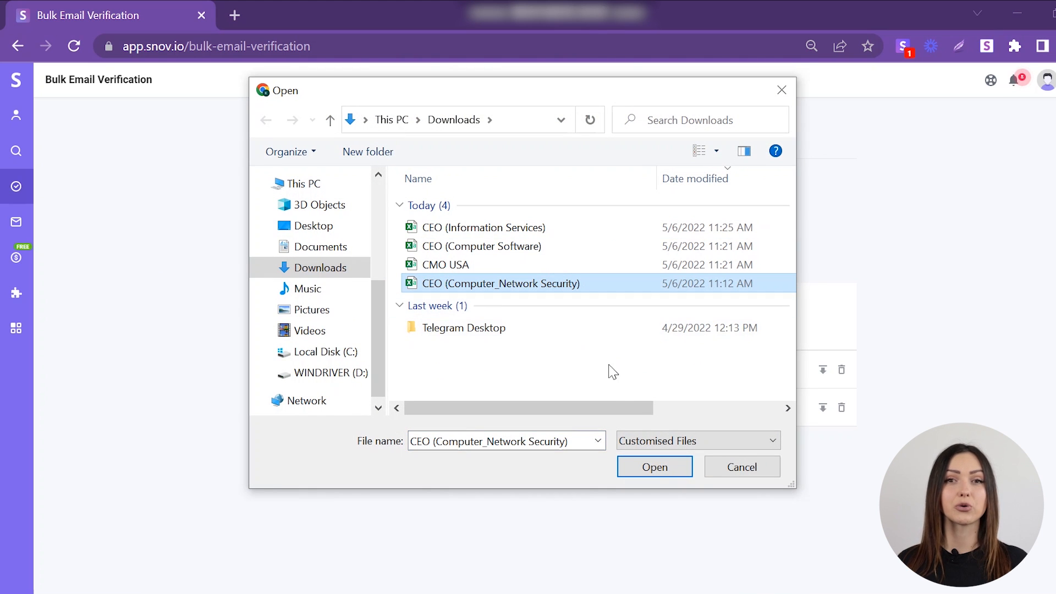
left_click(655, 467)
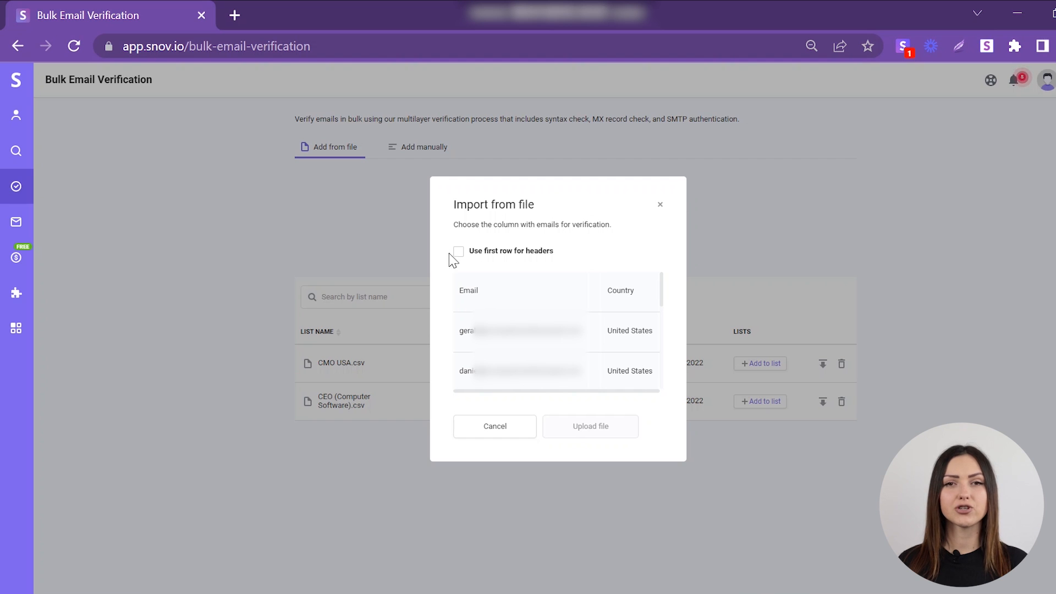
- Upload the file using the Email column, with the first row as headers
left_click(512, 296)
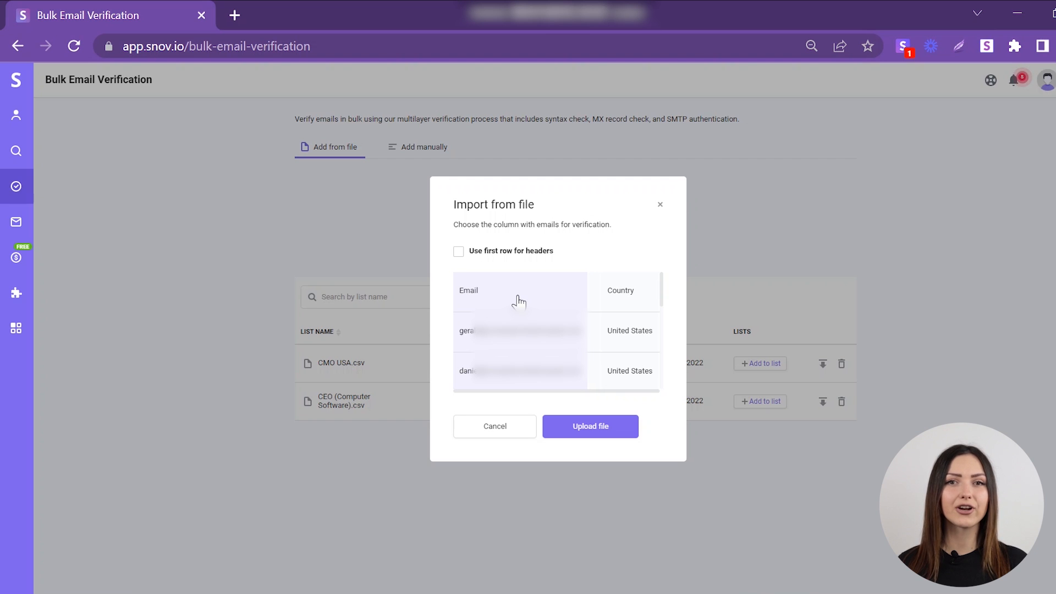
left_click(459, 251)
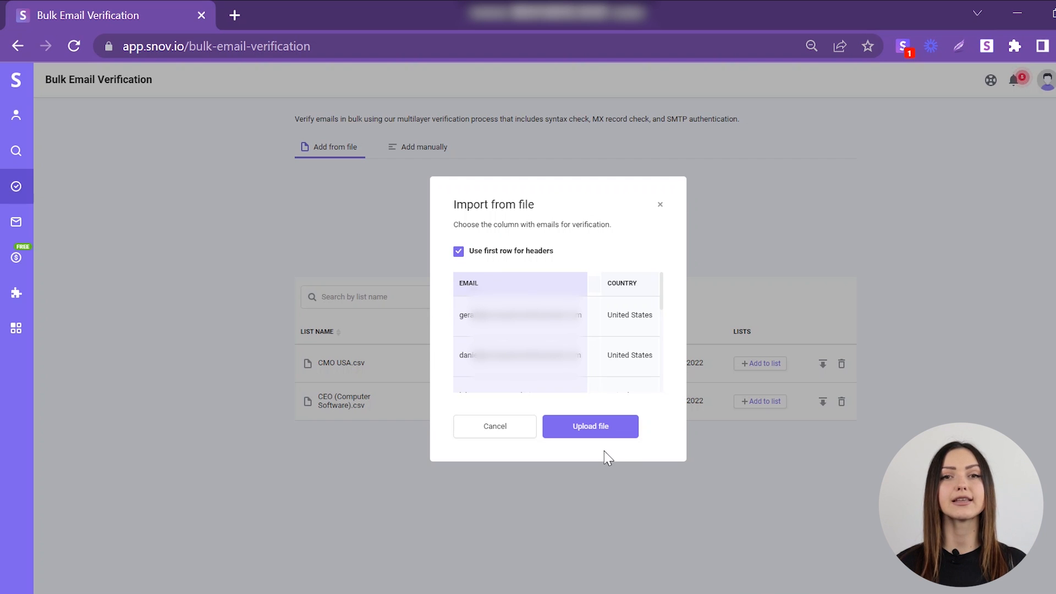
left_click(590, 426)
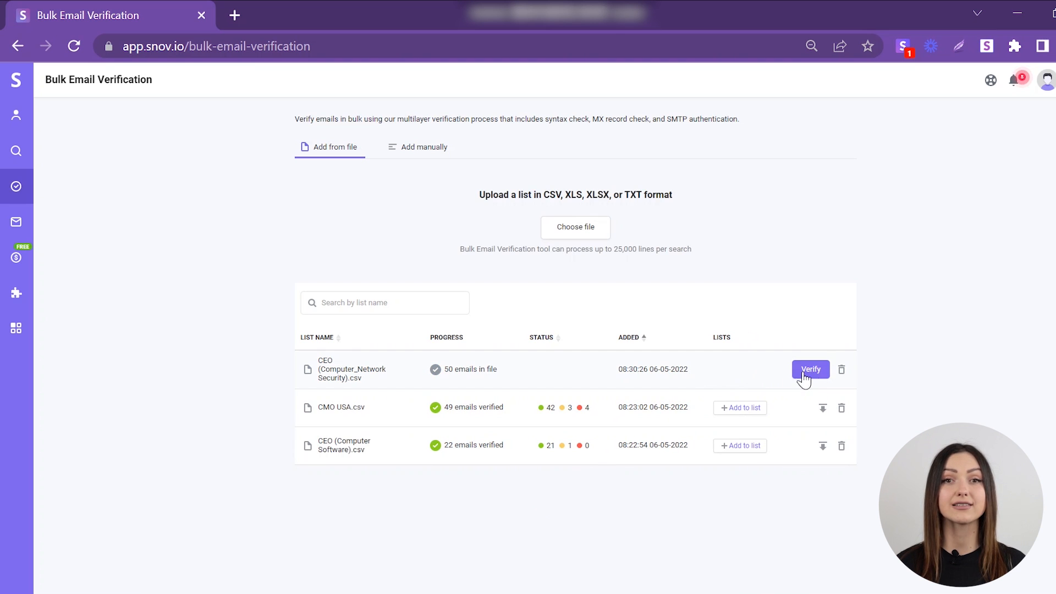
- Verify the 50-email Computer_Network Security list and start adding contacts to a list
left_click(810, 369)
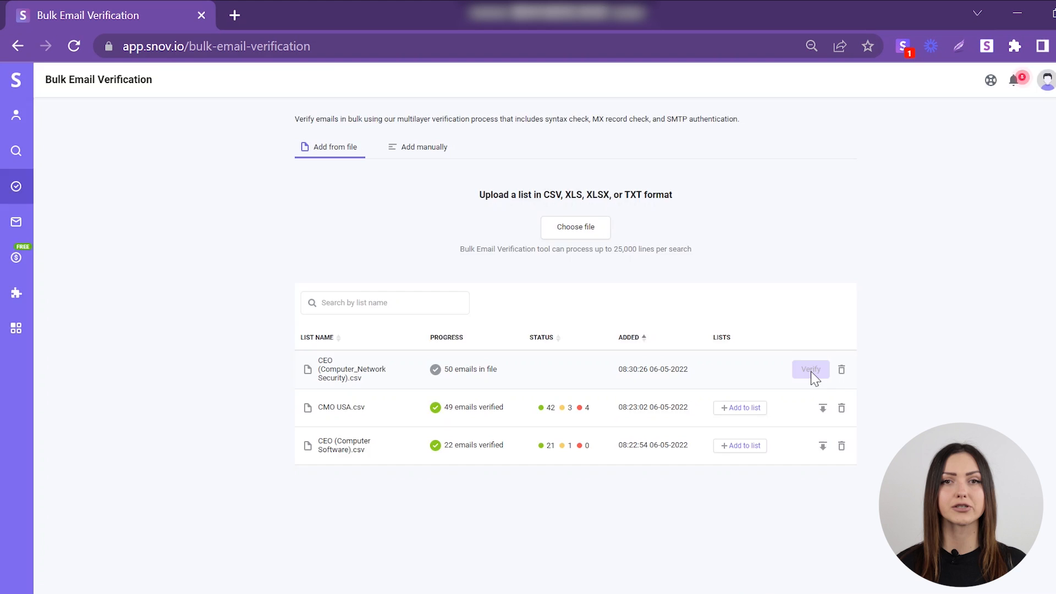
left_click(810, 370)
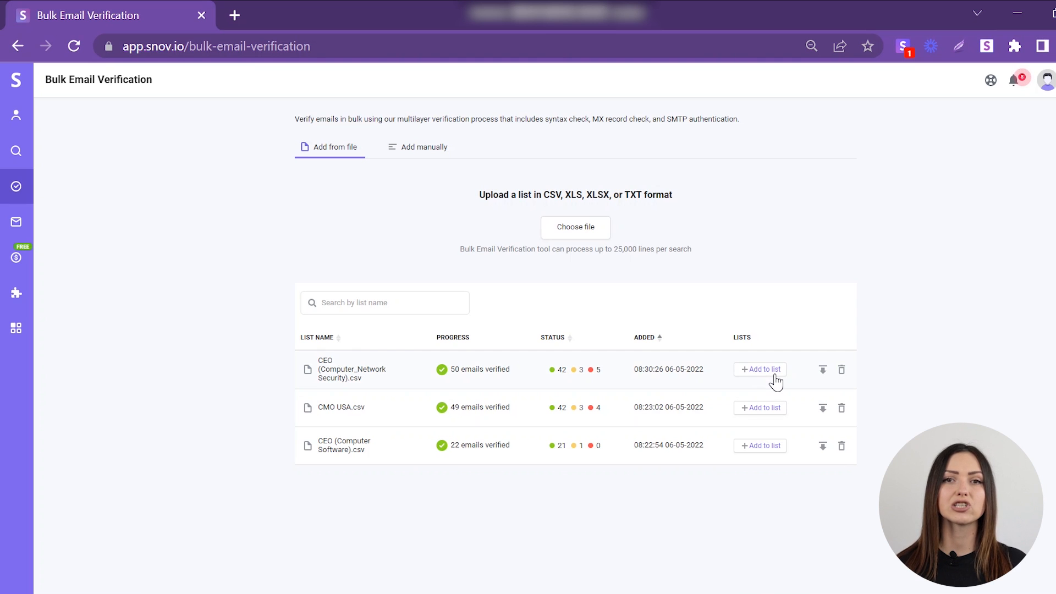
left_click(760, 369)
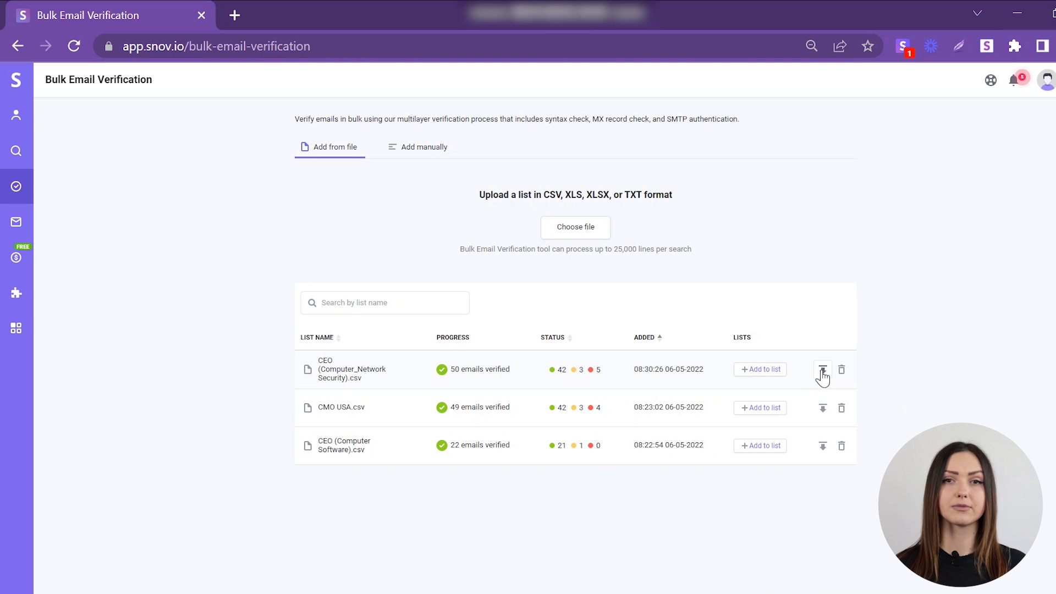
- Download the list's valid emails only, in CSV format
left_click(823, 370)
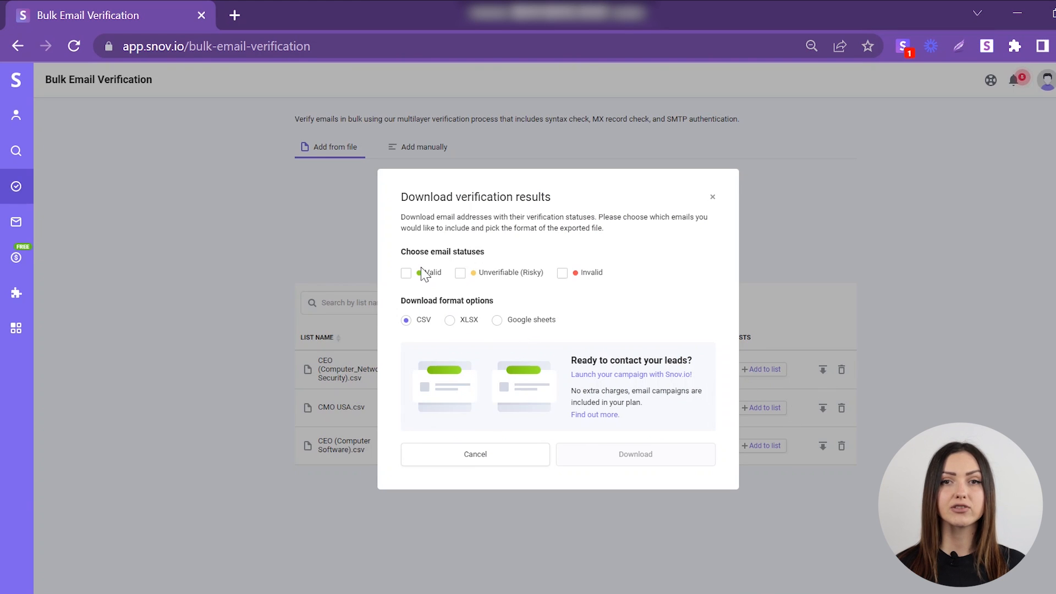
left_click(406, 273)
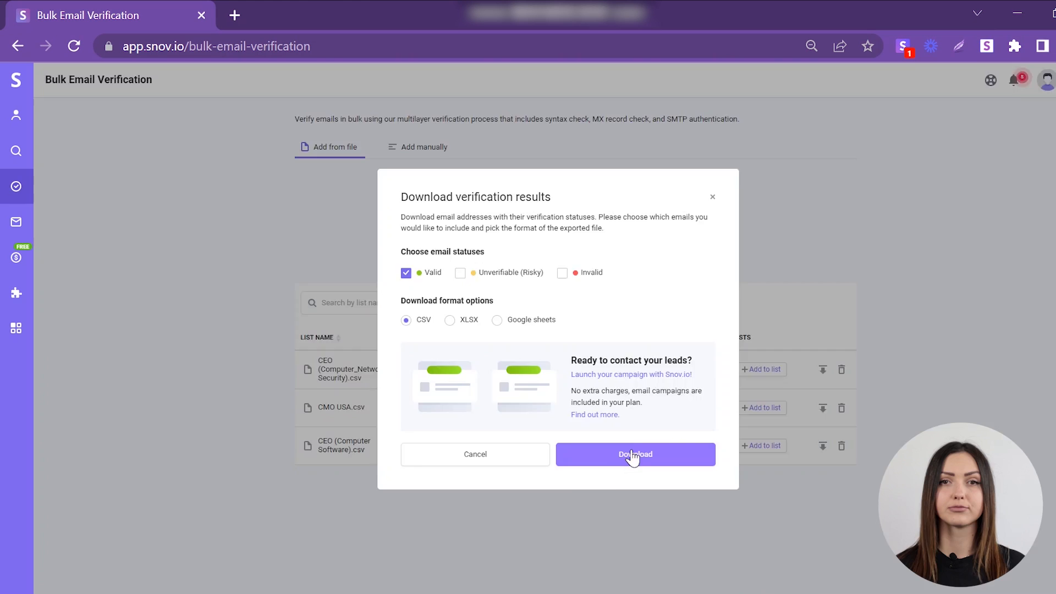
left_click(634, 454)
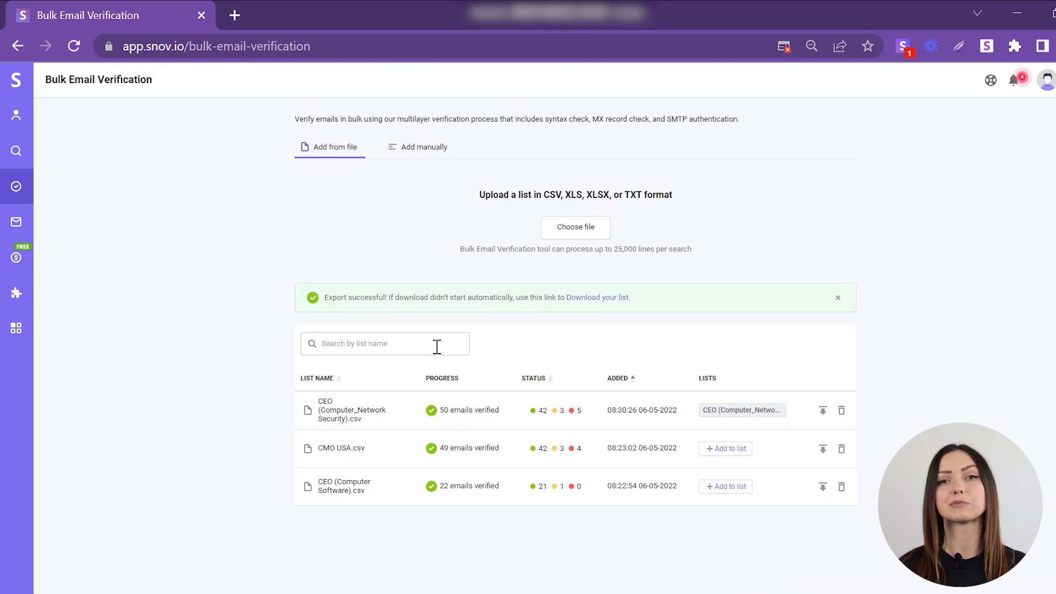
- Search the uploaded lists for CMO
type("CMO")
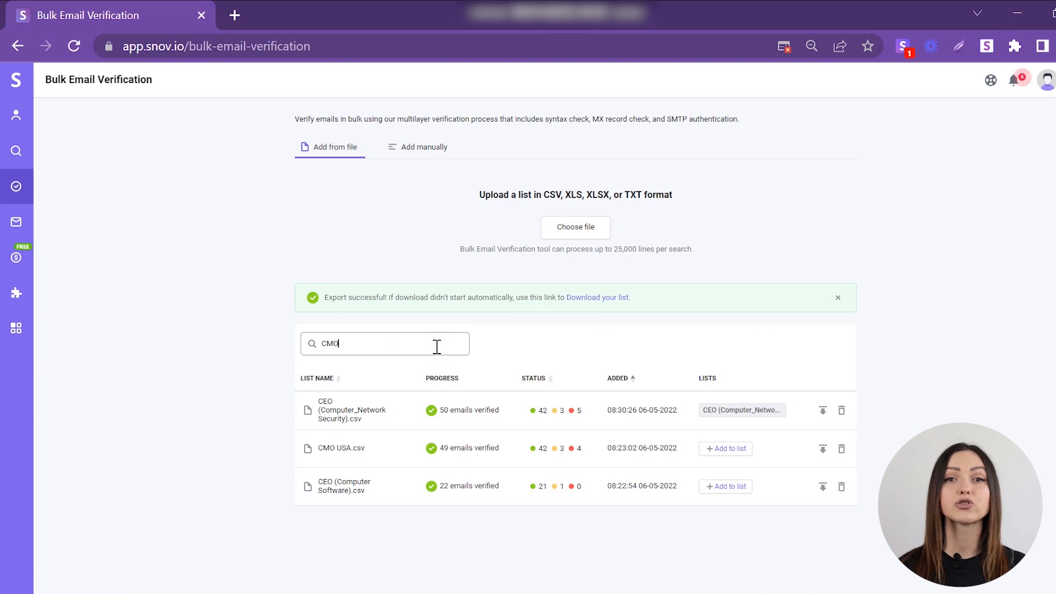
key("Backspace")
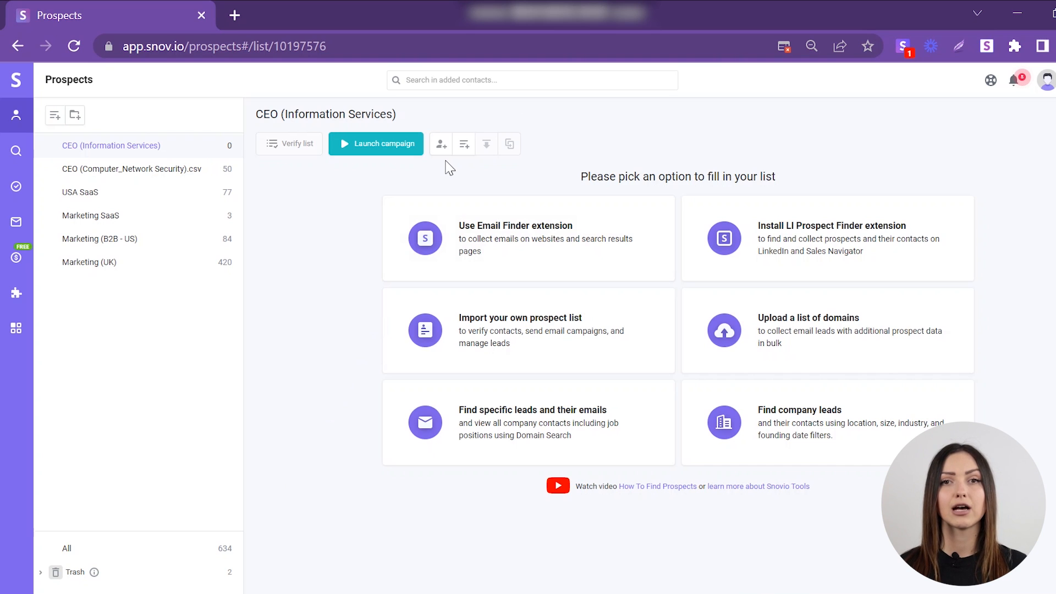
mouse_move(441, 144)
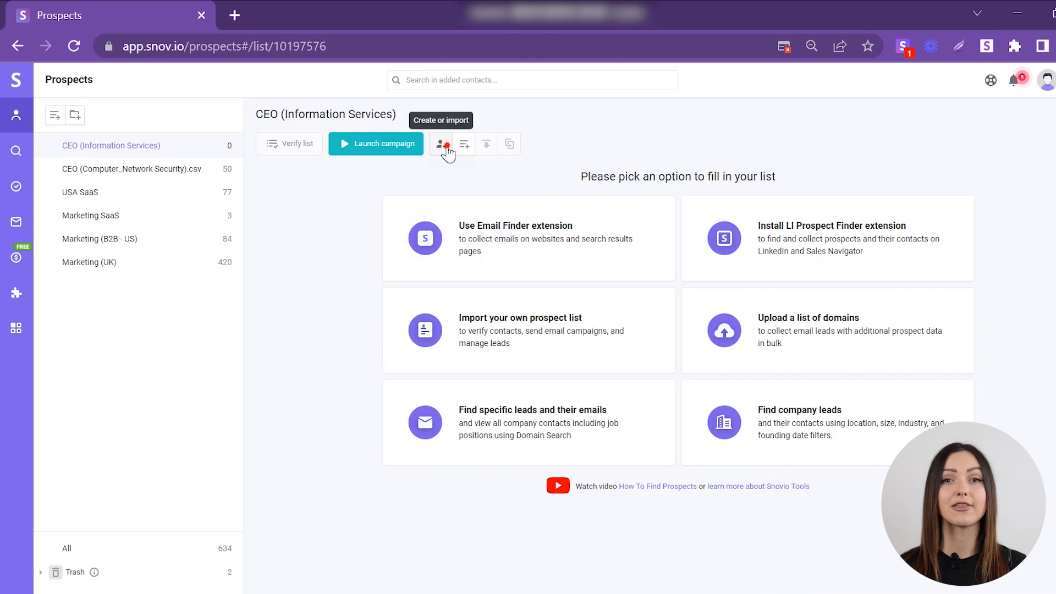
- Import 70 prospects from file into CEO (Information Services), then open CEO (Computer_Network Security)
left_click(441, 143)
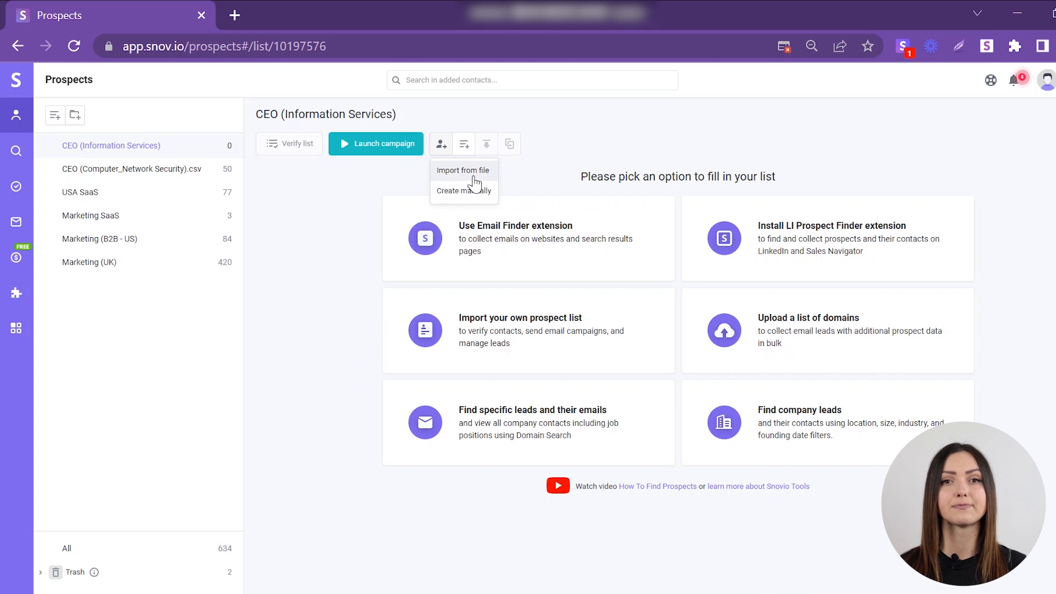
left_click(463, 170)
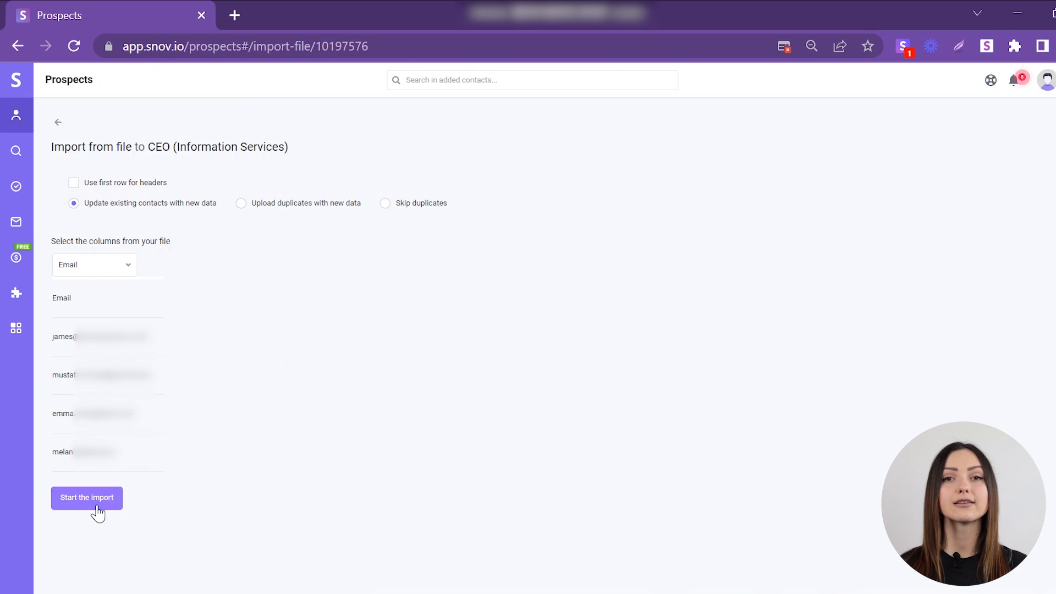
left_click(86, 498)
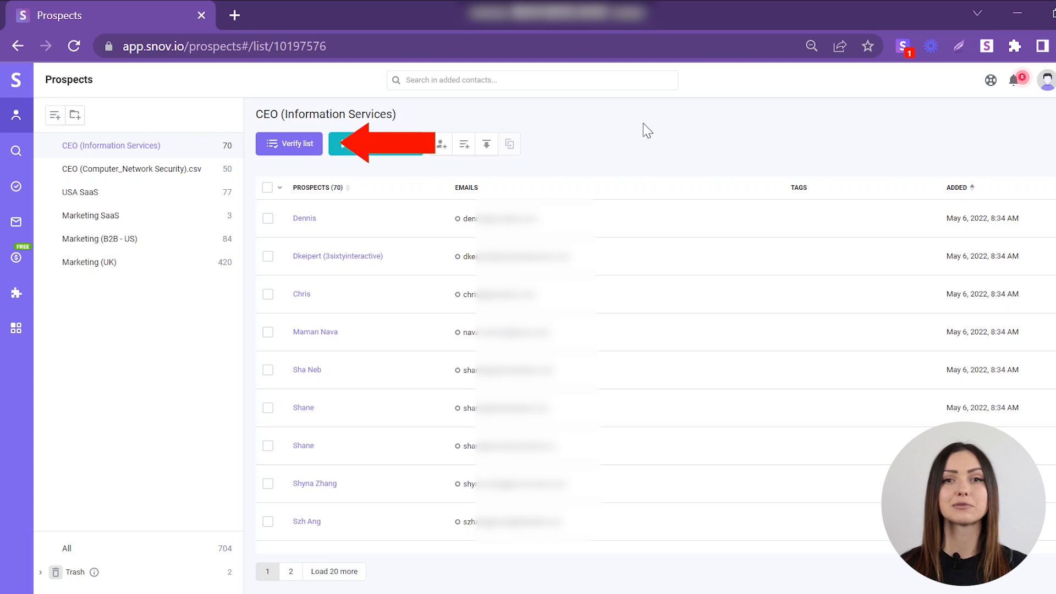
left_click(131, 168)
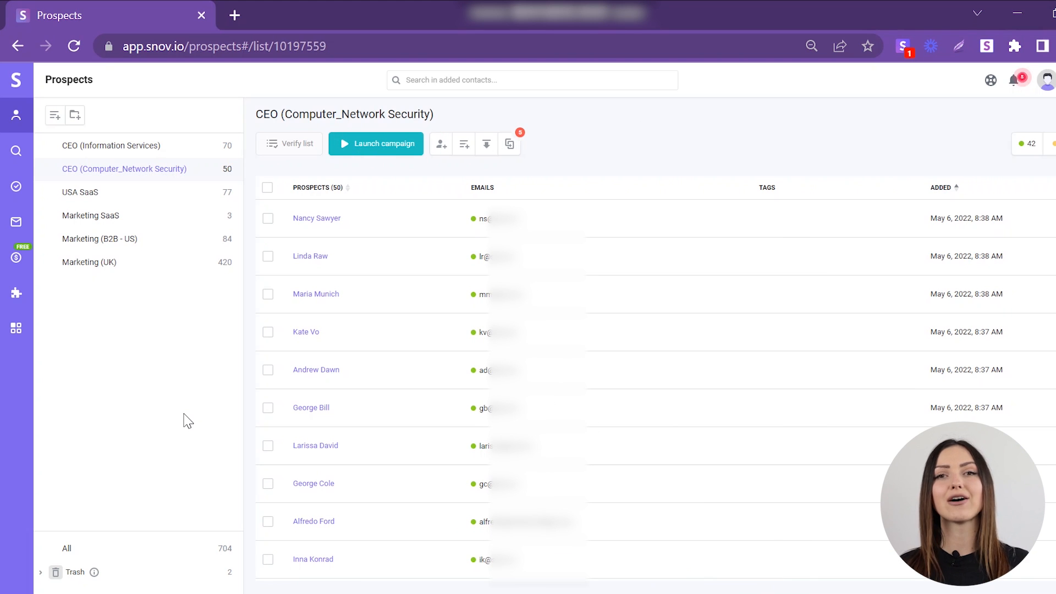